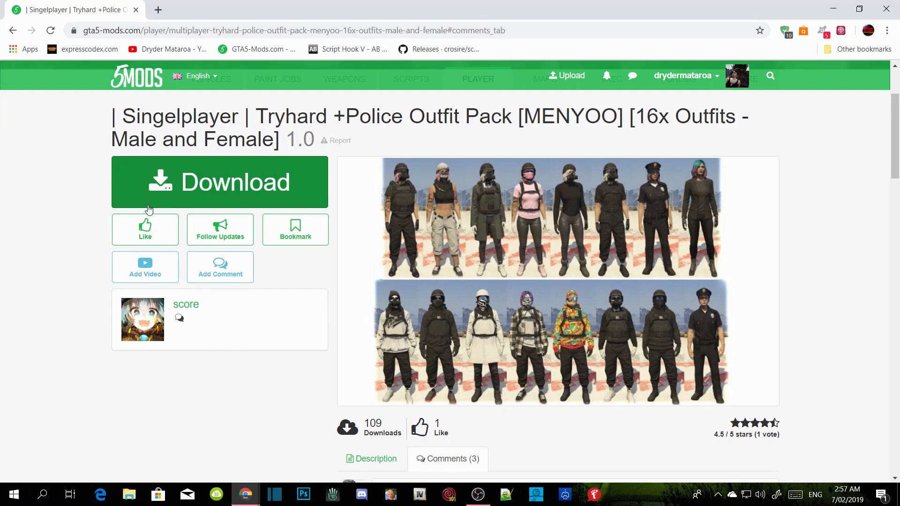
{"action": "mouse_move", "coordinate": [205, 181]}
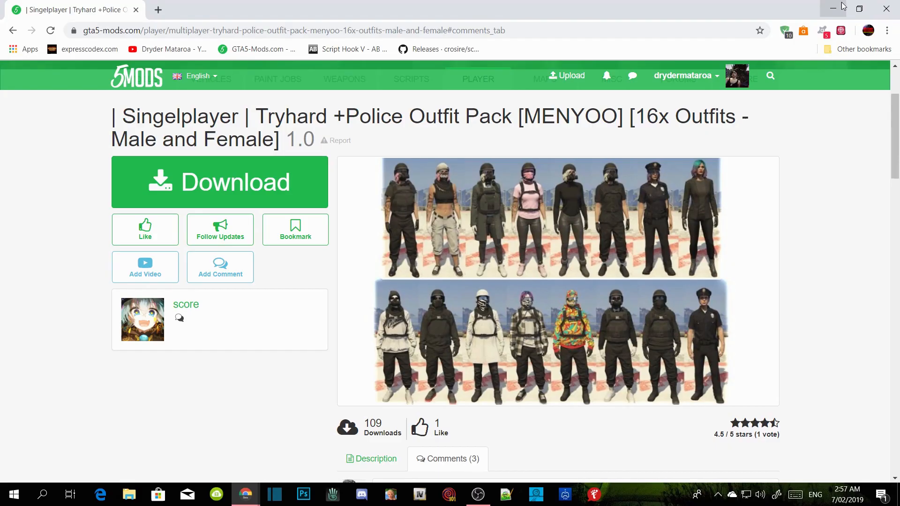
- Minimize Chrome so the Outfit folder window is visible beside the archive
{"action": "left_click", "coordinate": [834, 9]}
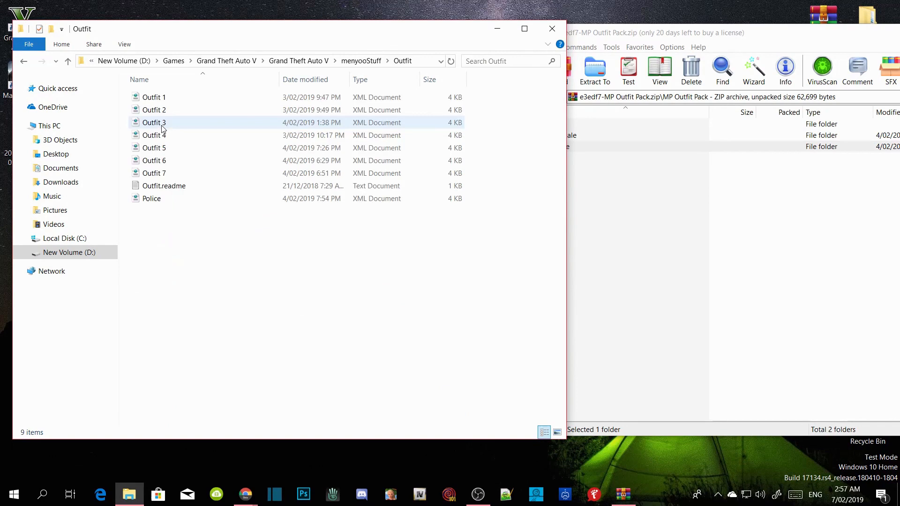
- Bring the MP Outfit Pack archive forward and enter its Male folder before closing the windows
{"action": "left_click", "coordinate": [154, 122]}
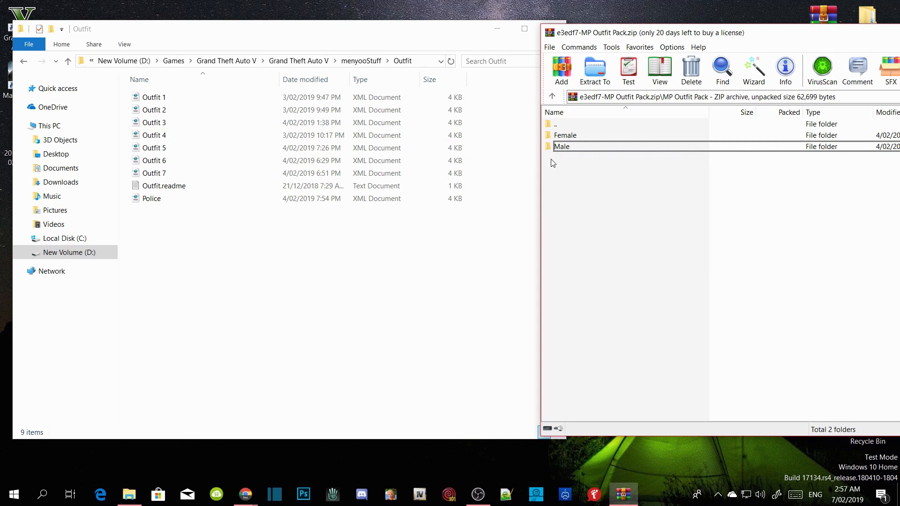
{"action": "double_click", "coordinate": [562, 146]}
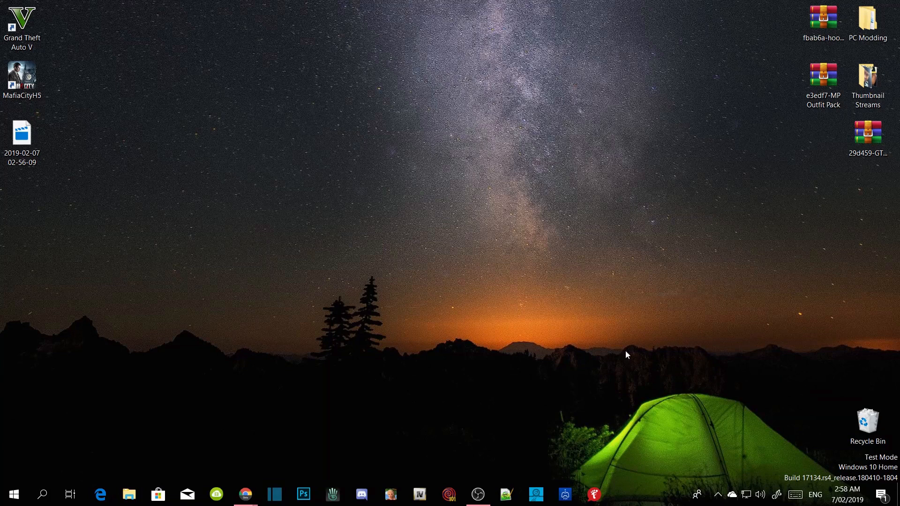
- Clear the desktop selection and bring up the context menu for the GTA5 application
{"action": "left_click", "coordinate": [868, 132]}
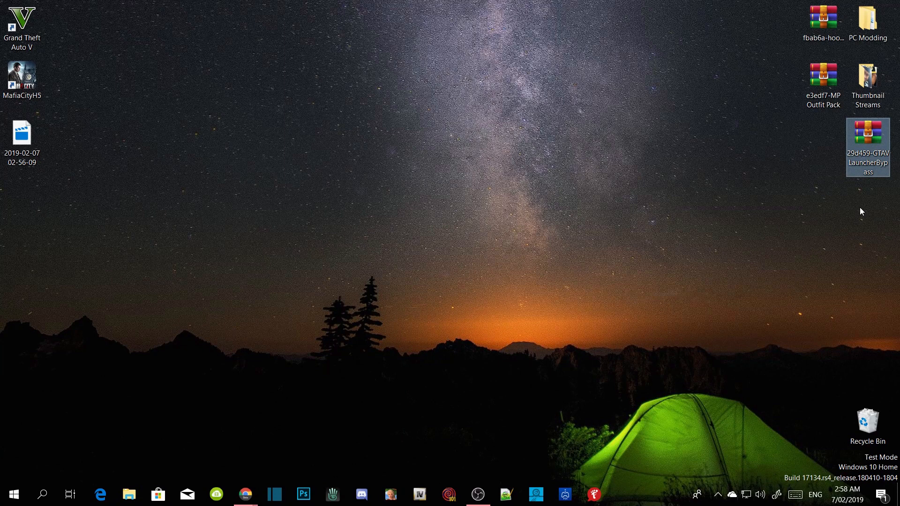
{"action": "left_click", "coordinate": [865, 213]}
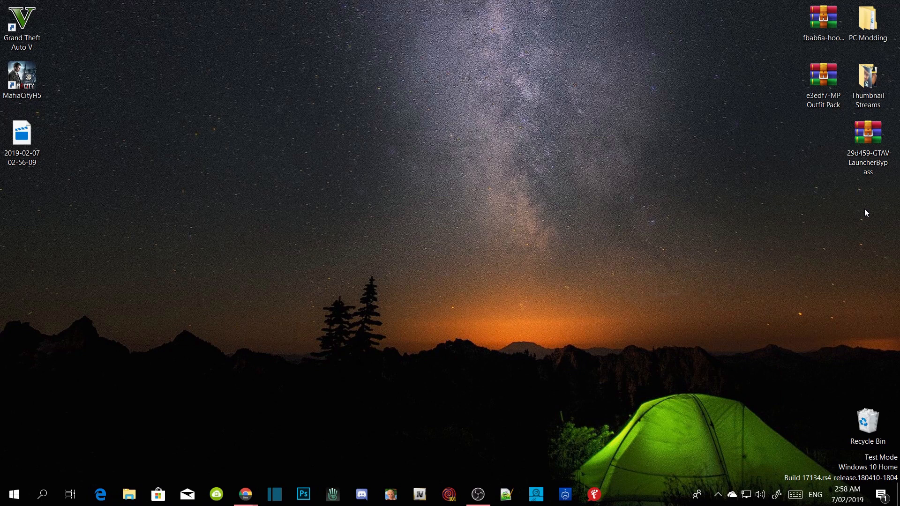
{"action": "right_click", "coordinate": [21, 22]}
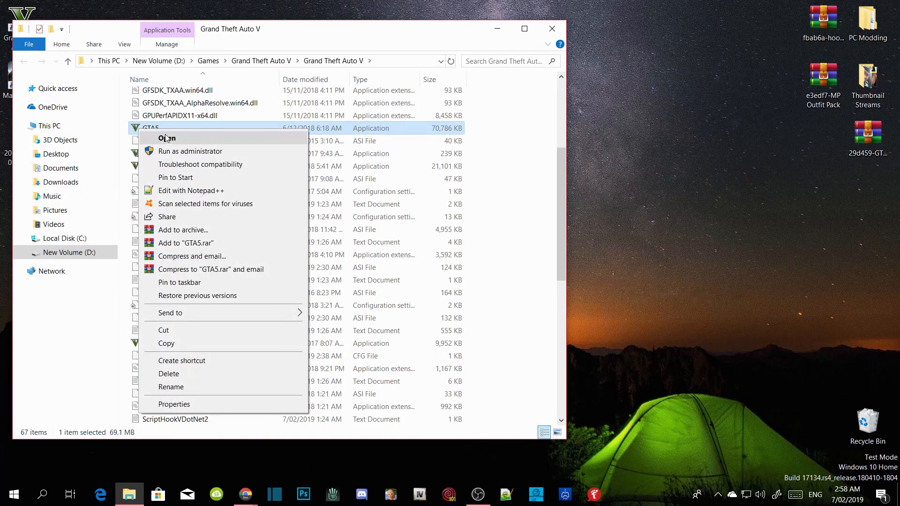
{"action": "left_click", "coordinate": [167, 137]}
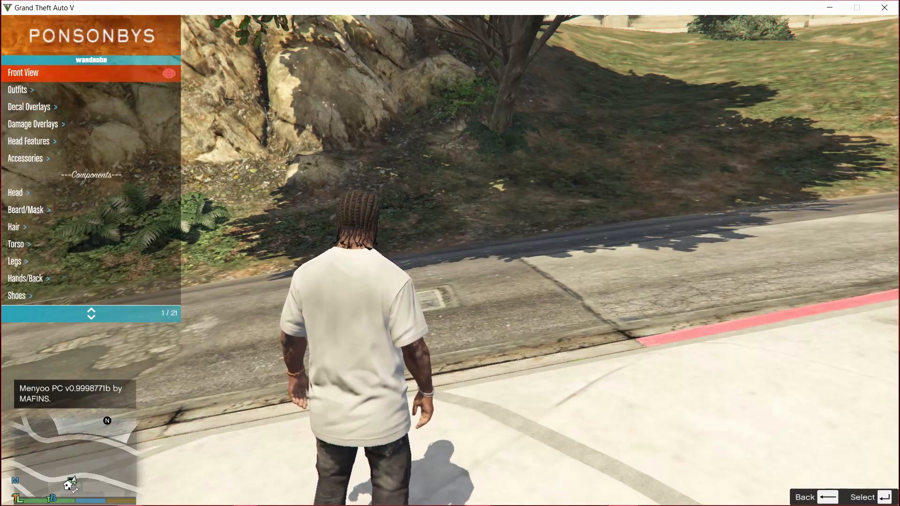
- Show the Menyoo wardrobe's saved outfits list with Outfit 1–7 and Police
{"action": "left_click", "coordinate": [17, 90]}
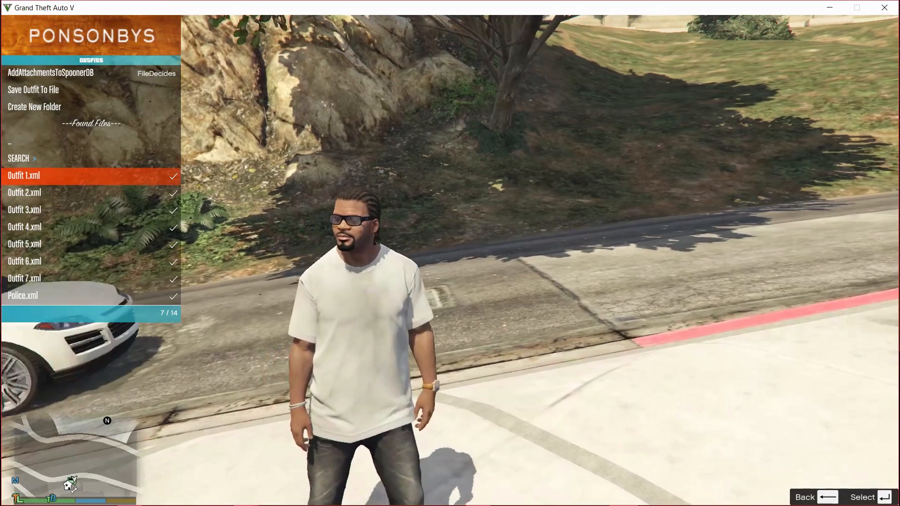